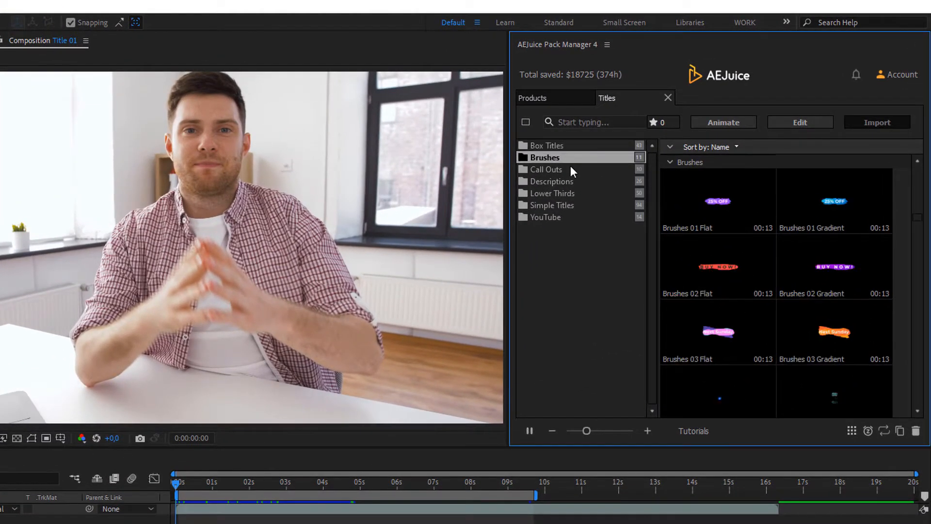
- Browse the Simple Titles and YouTube folders, then show the Lower Thirds templates in AEJuice Pack Manager
click(552, 204)
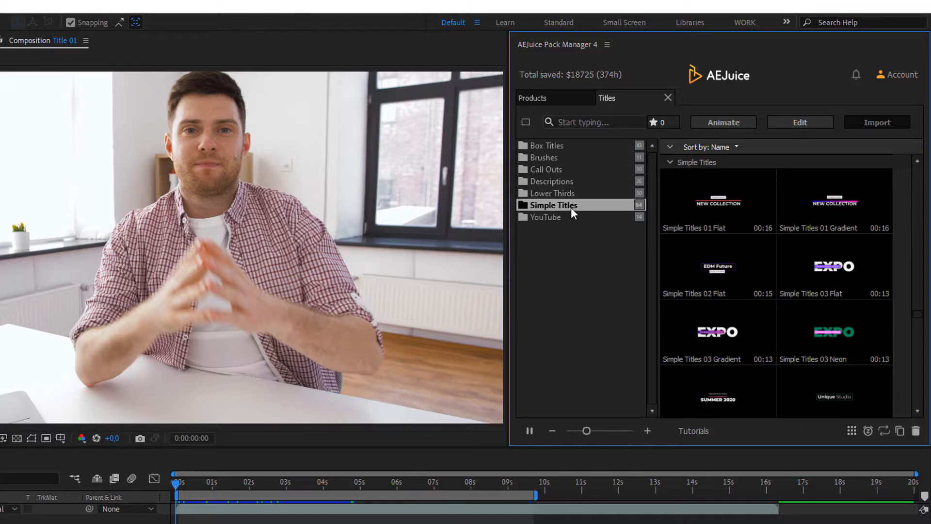
click(544, 217)
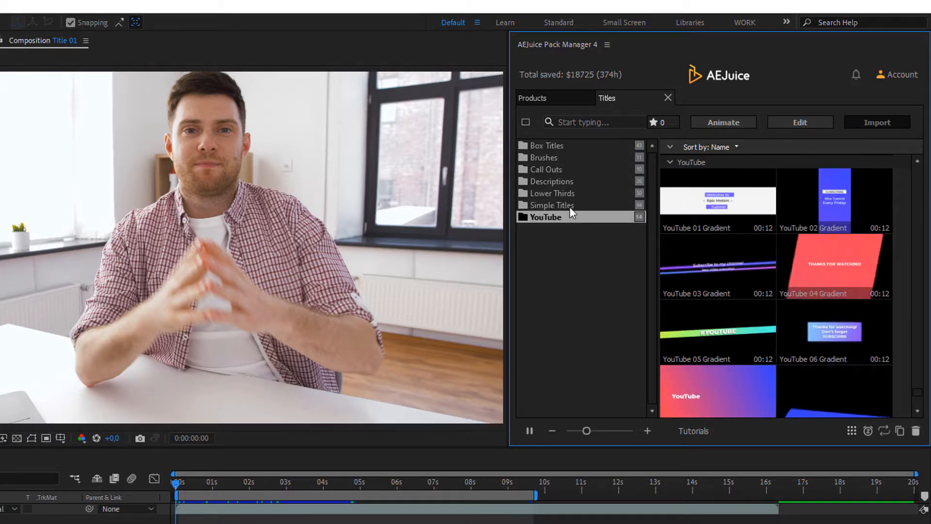
click(552, 193)
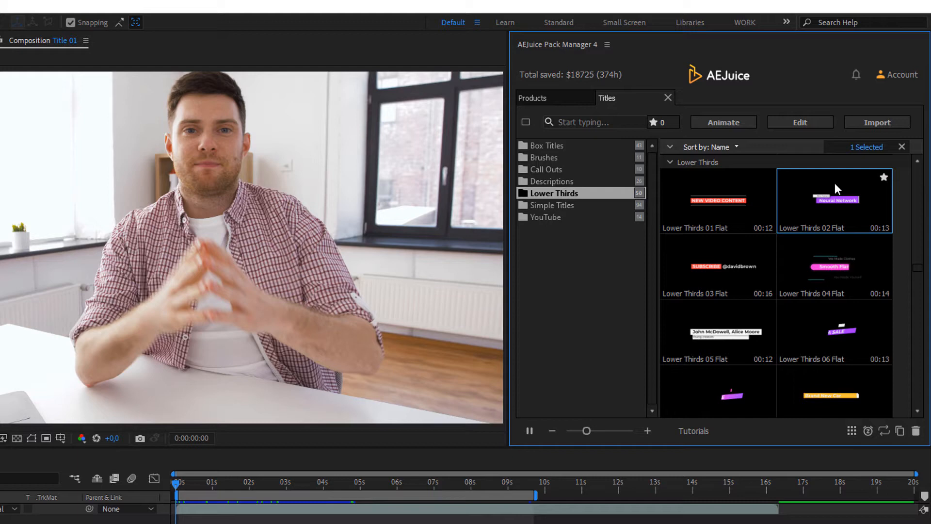
- Animate Lower Thirds 02 Flat into Title 01 as a layer above Footage 01
click(877, 122)
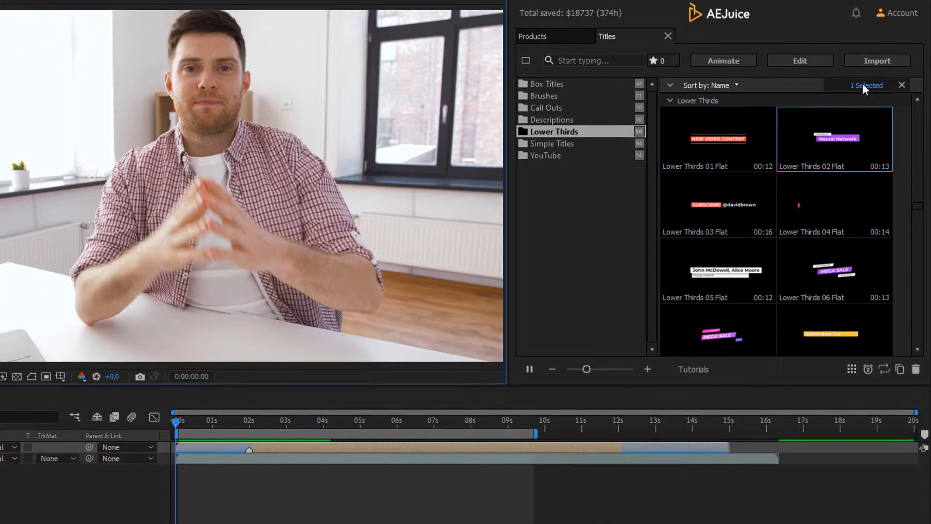
scroll(down, 3)
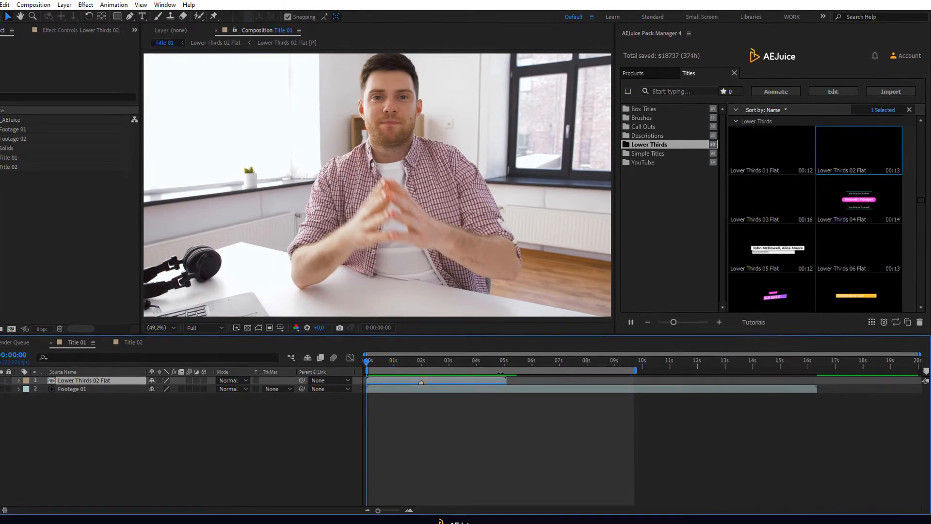
- Edit the lower third to read Art Director / Kevin Moore on a yellow box and confirm
click(833, 91)
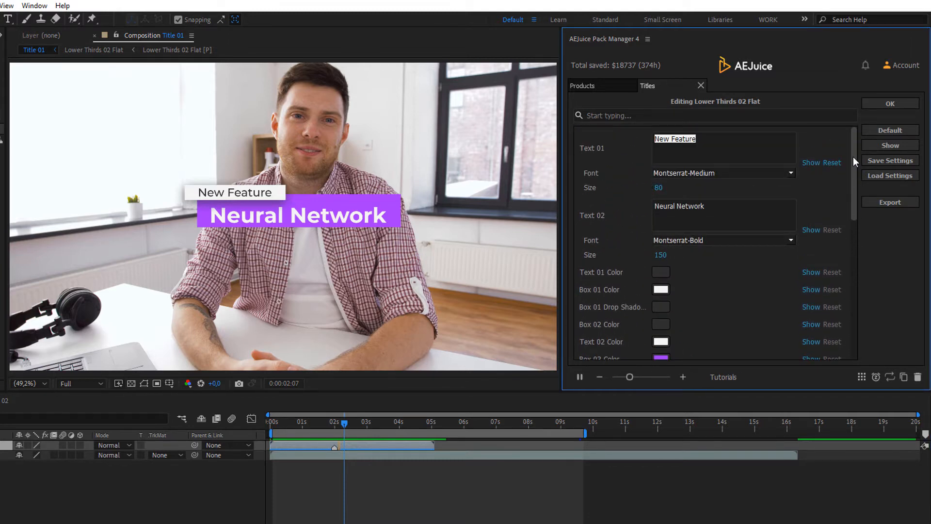
text(Art Director)
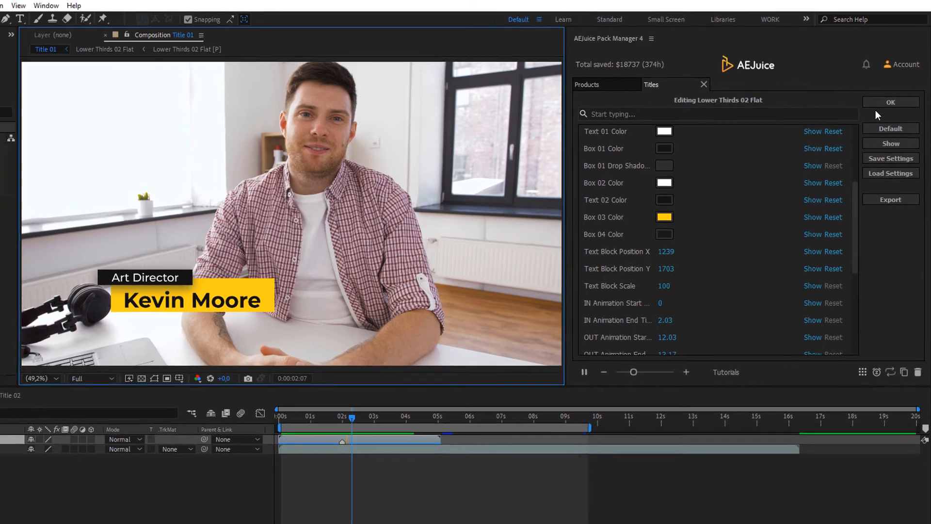
click(891, 102)
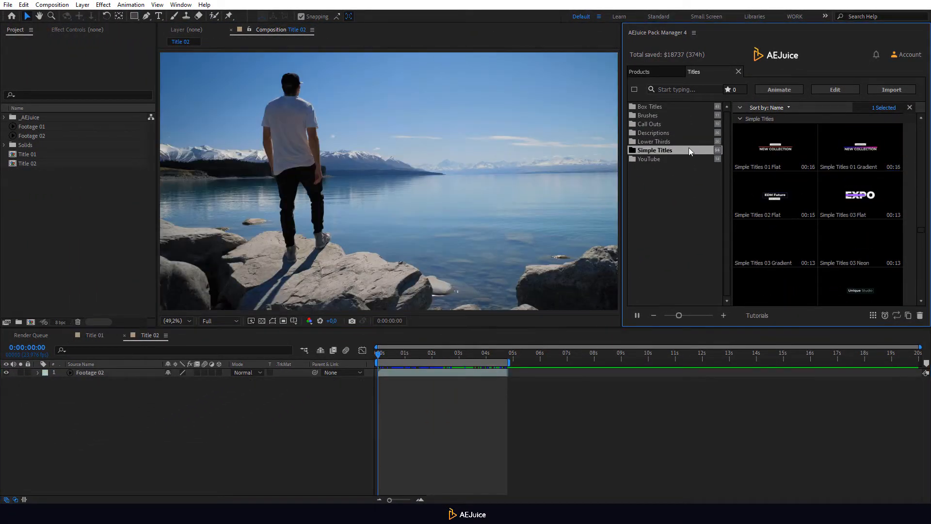
- Animate Simple Titles 09 Flat into Title 02 above Footage 02
scroll(down, 3)
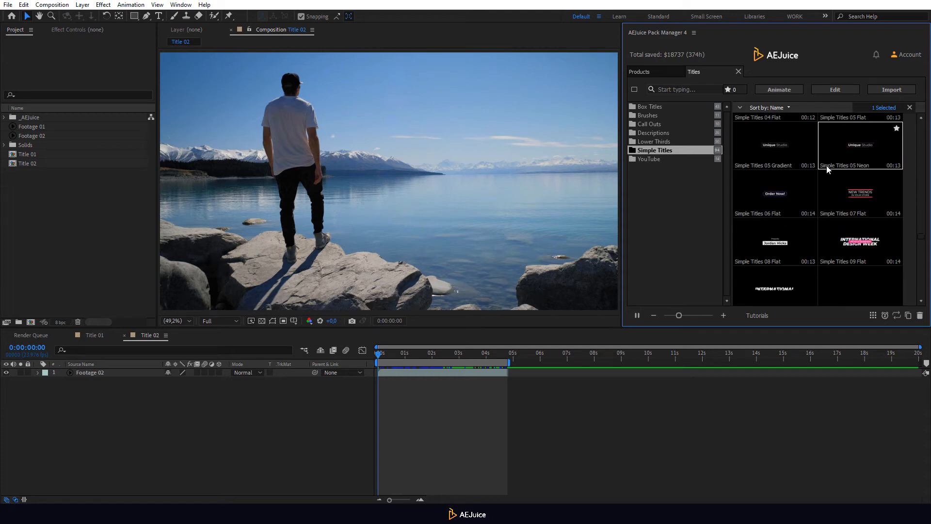
click(890, 89)
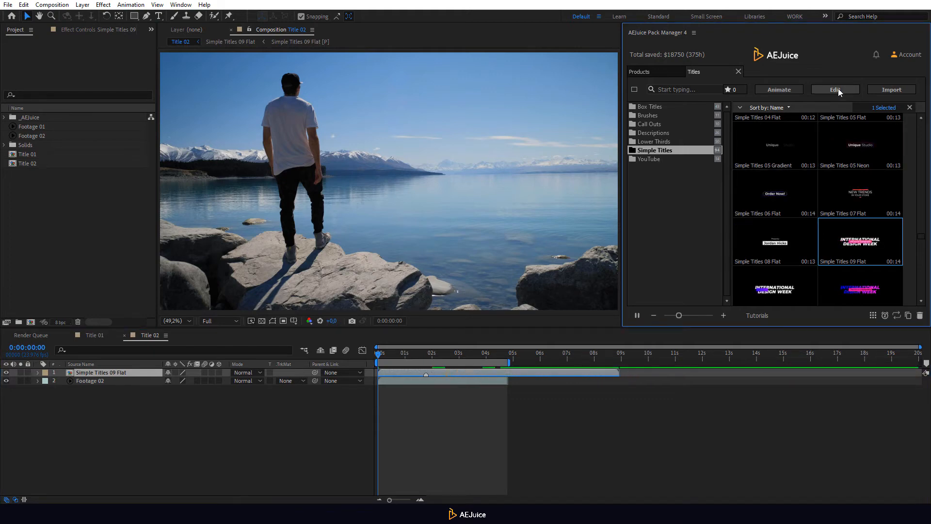
- Edit Simple Titles 09 Flat with the quote NATURE IS NOT A PLACE TO VISIT. IT IS HOME. and preview it
click(834, 89)
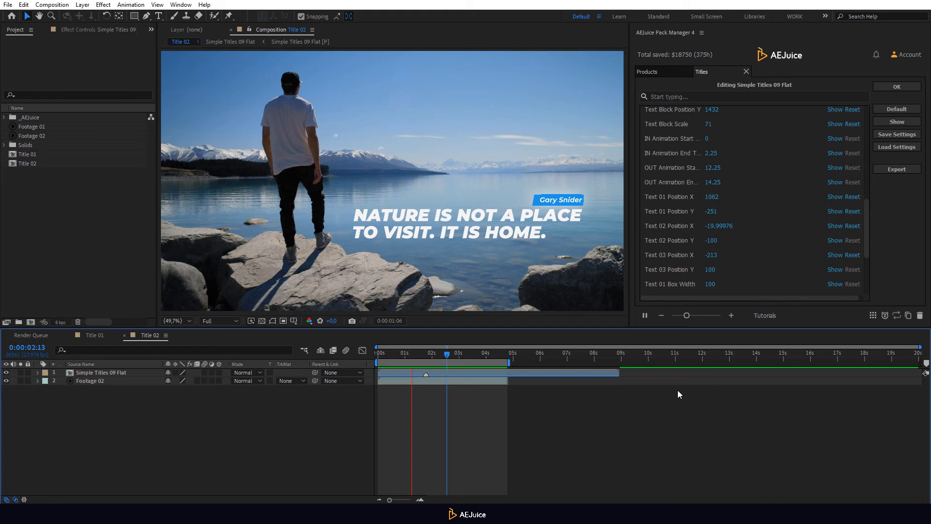
click(467, 353)
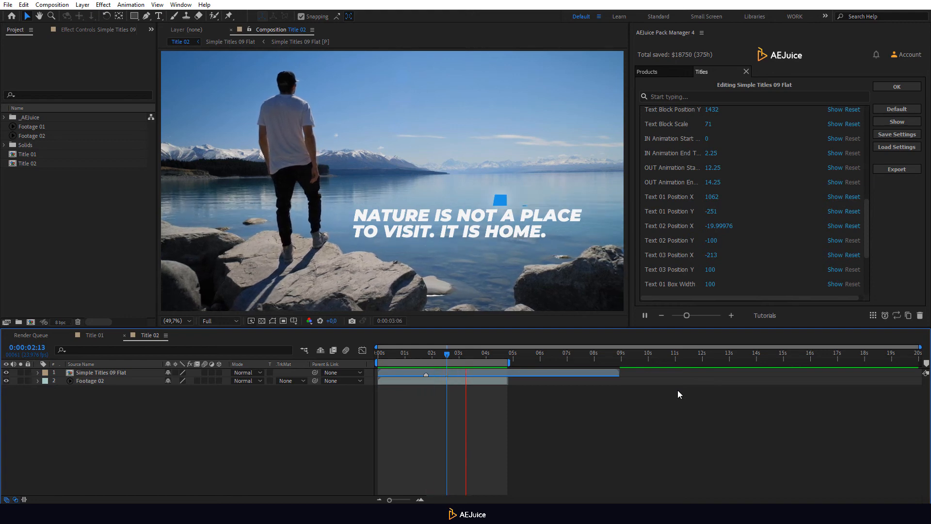